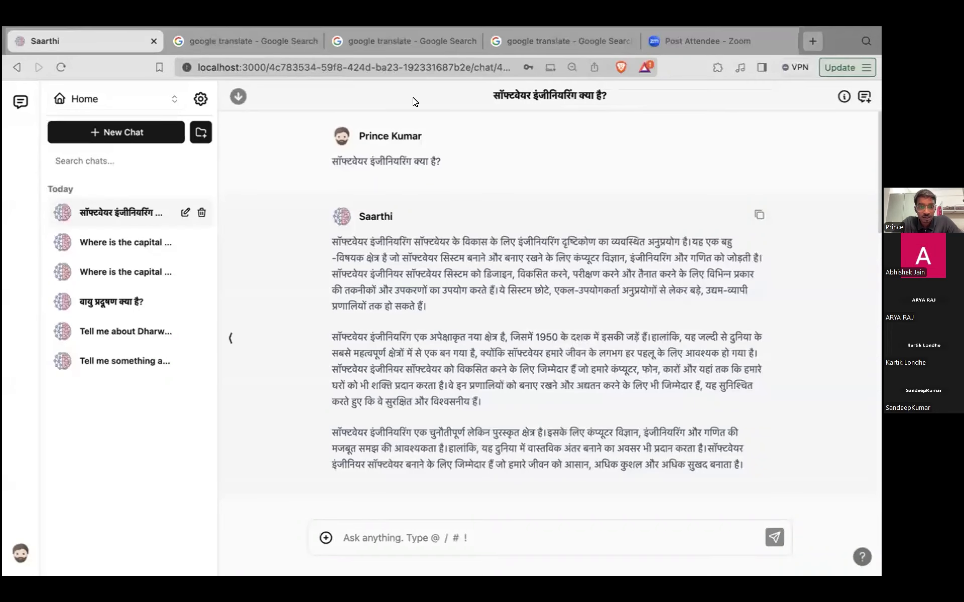
mouse_move(534, 164)
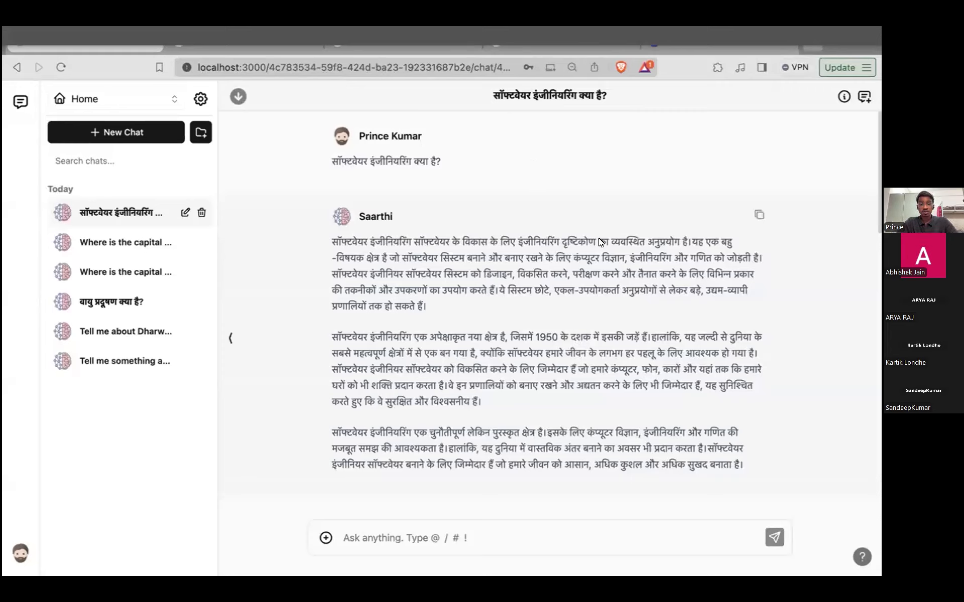
mouse_move(141, 311)
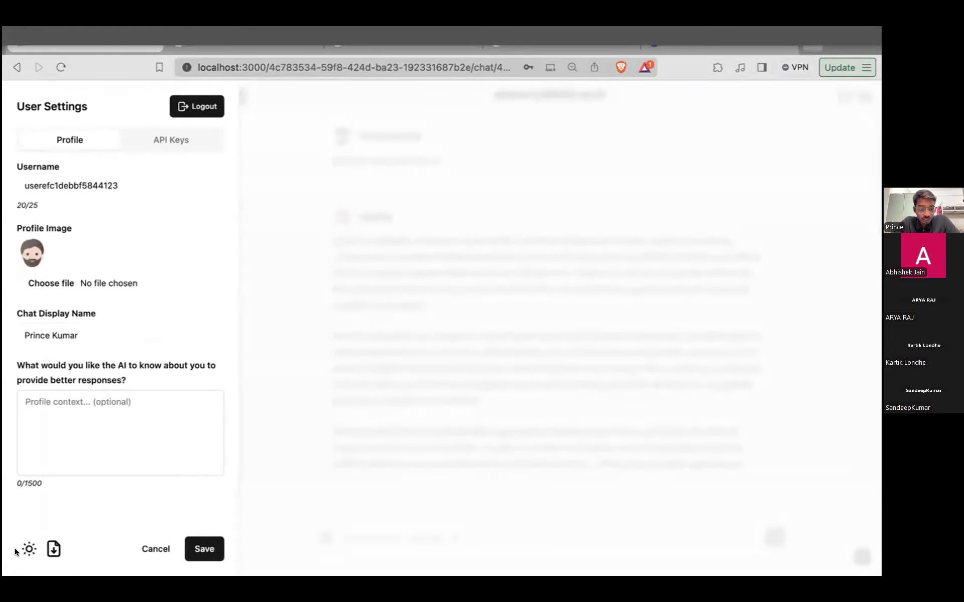
click(197, 106)
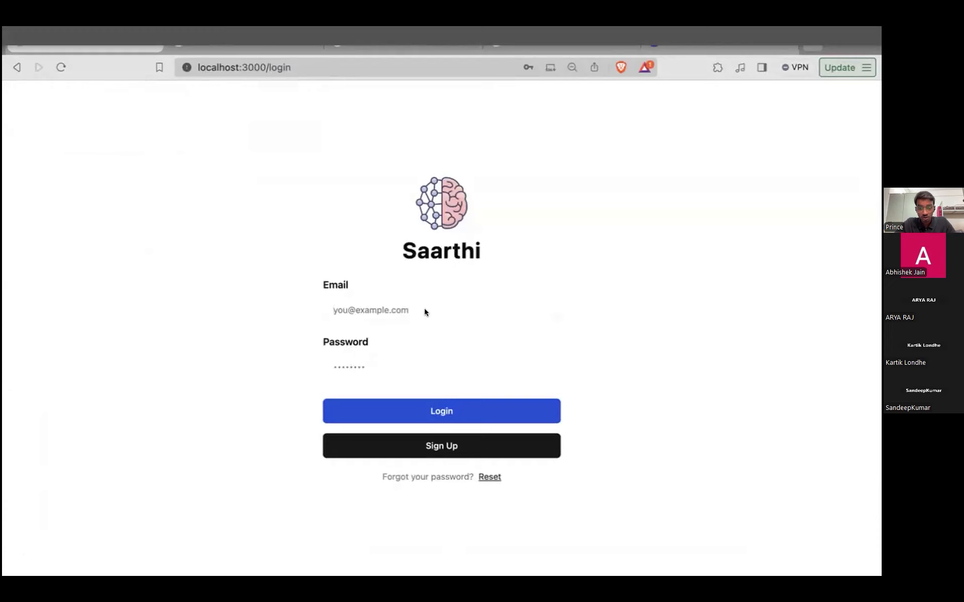
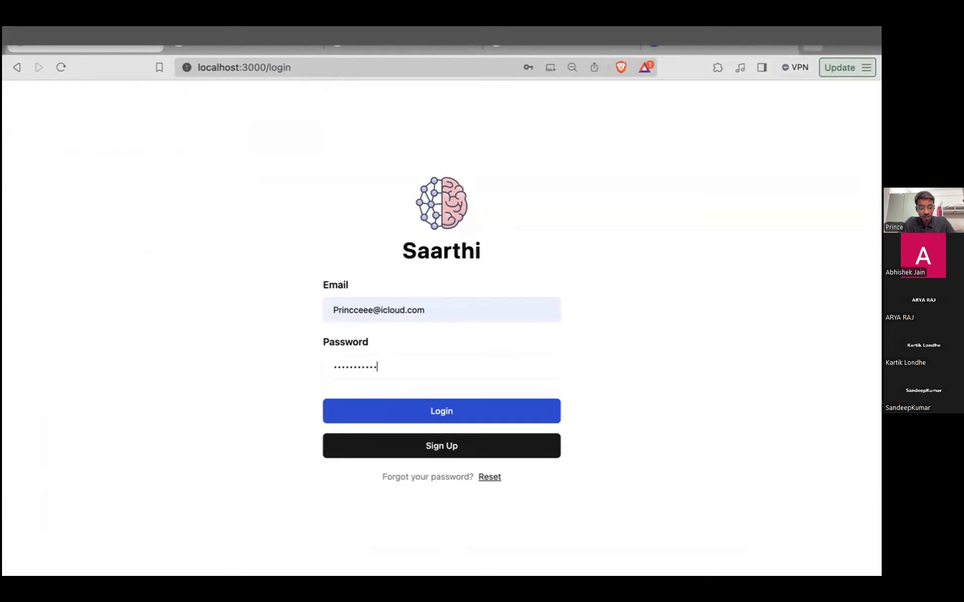
click(441, 410)
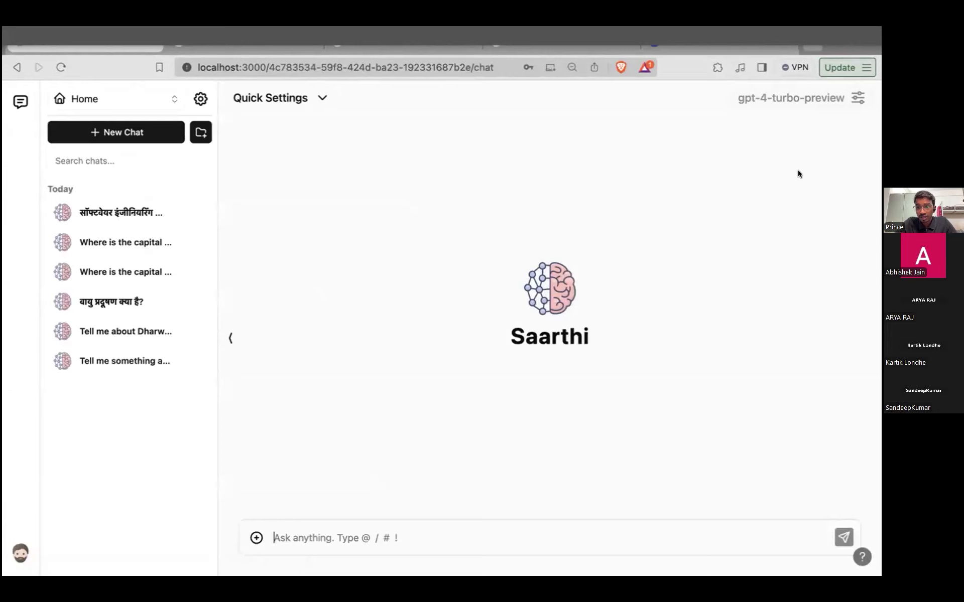
- Send the question 'Where is the capital of India' in a new chat
click(856, 98)
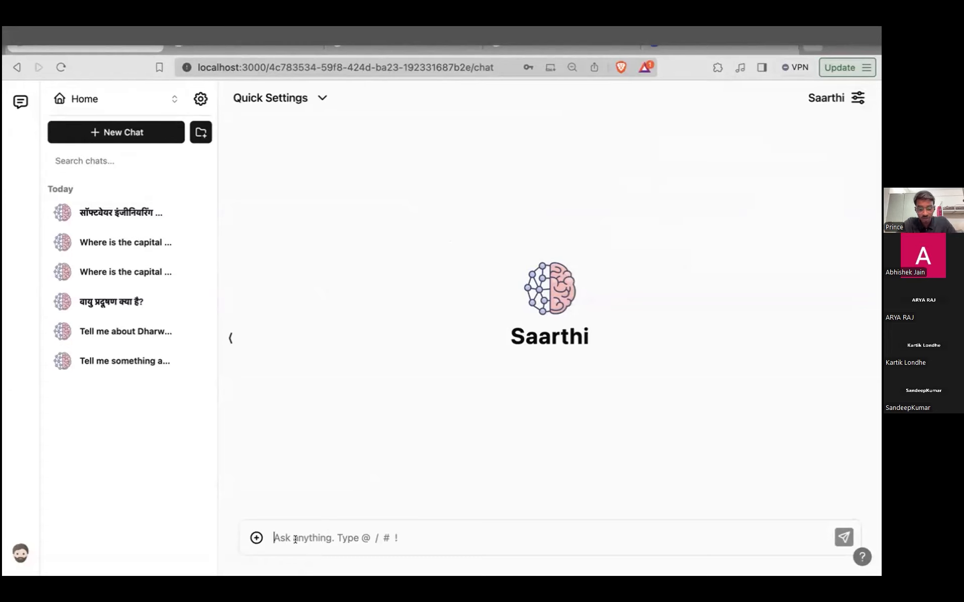
text(Where is the capital of)
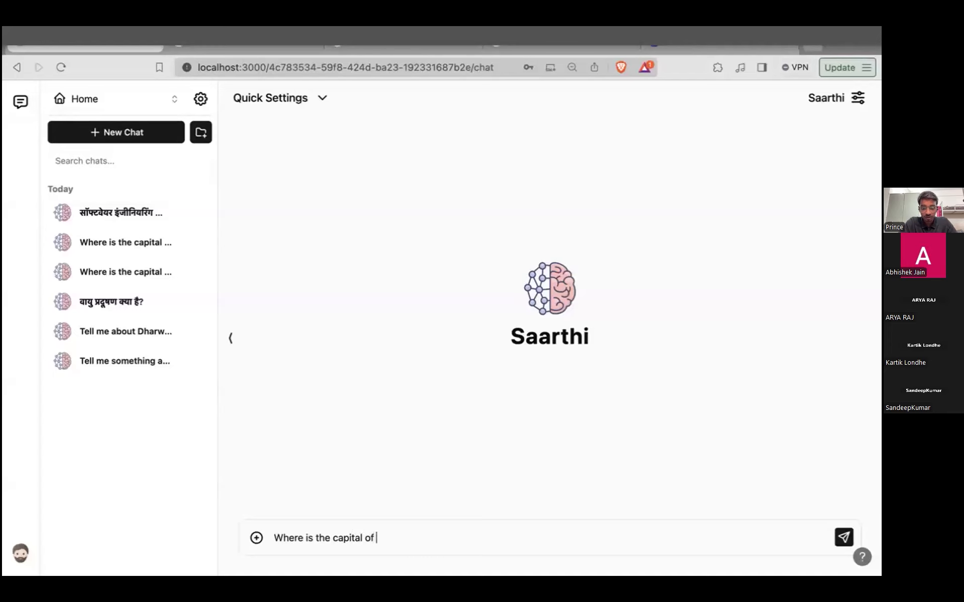
text(India)
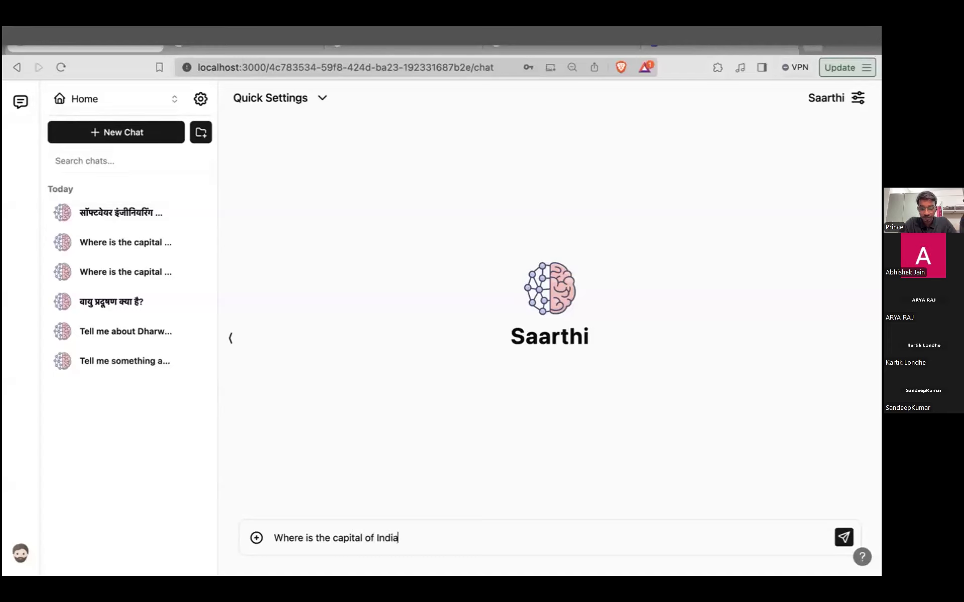
click(843, 538)
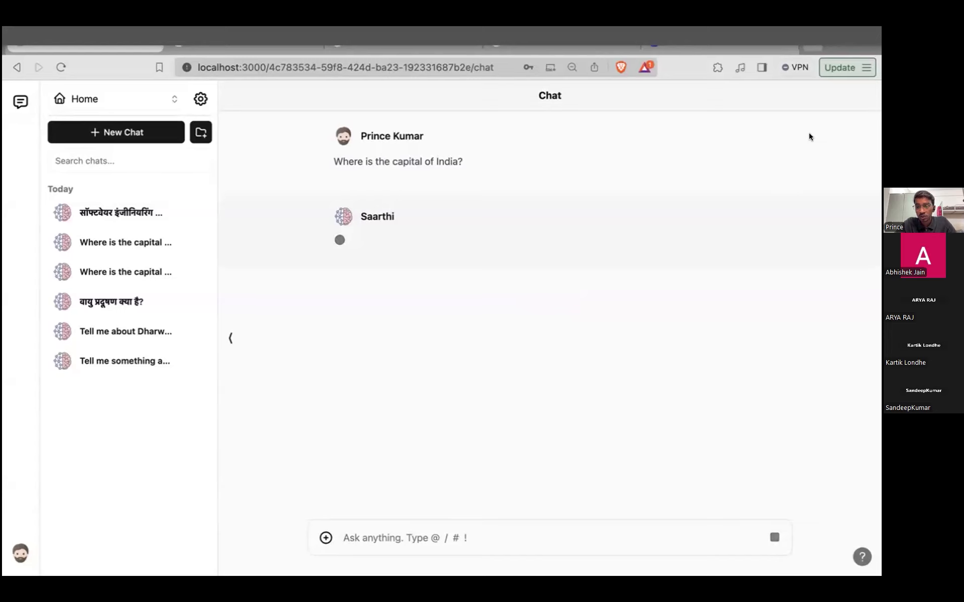
mouse_move(412, 196)
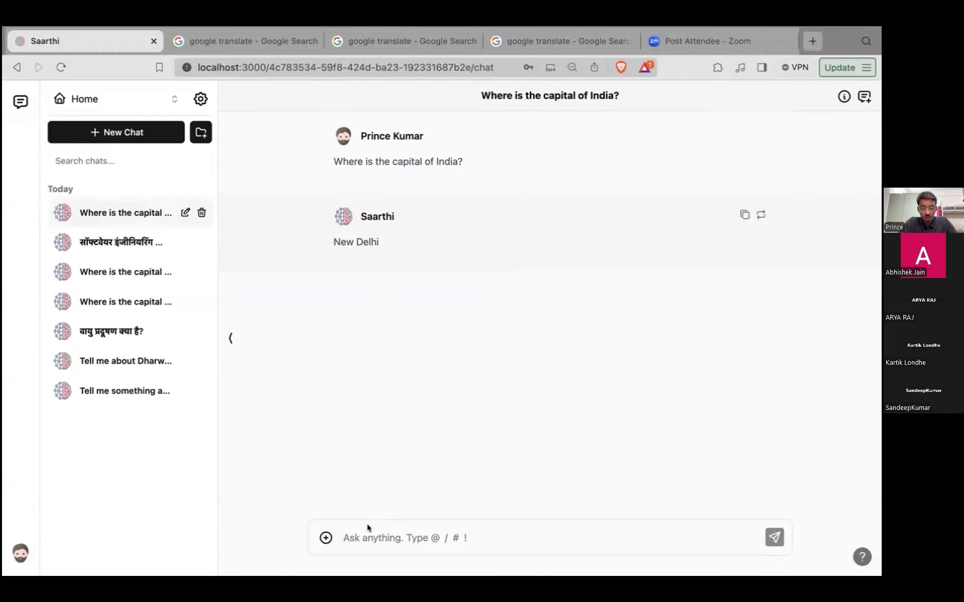
- Send the follow-up 'Explain photosynthesis?' and read through the step-by-step answer
click(406, 538)
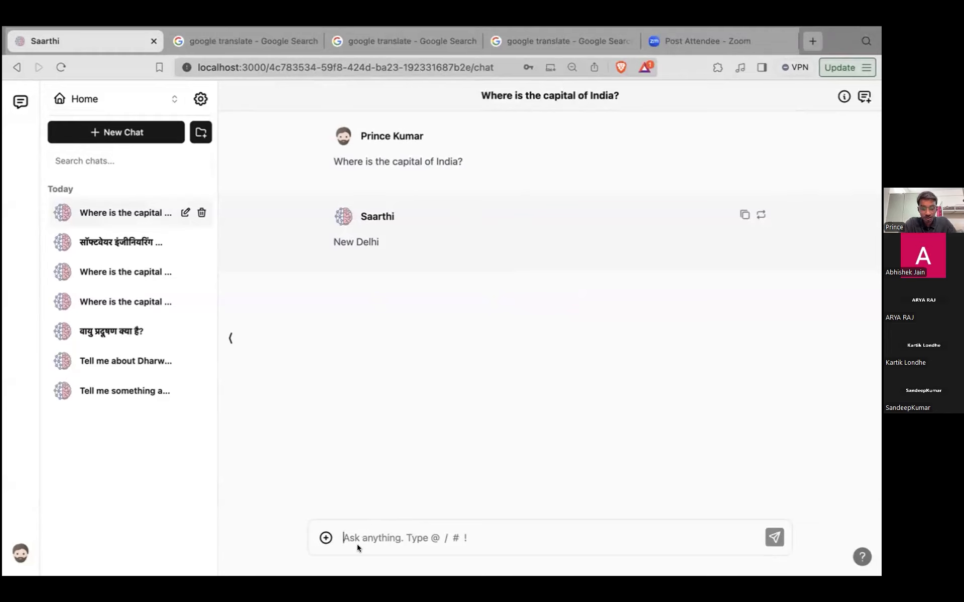
text(E)
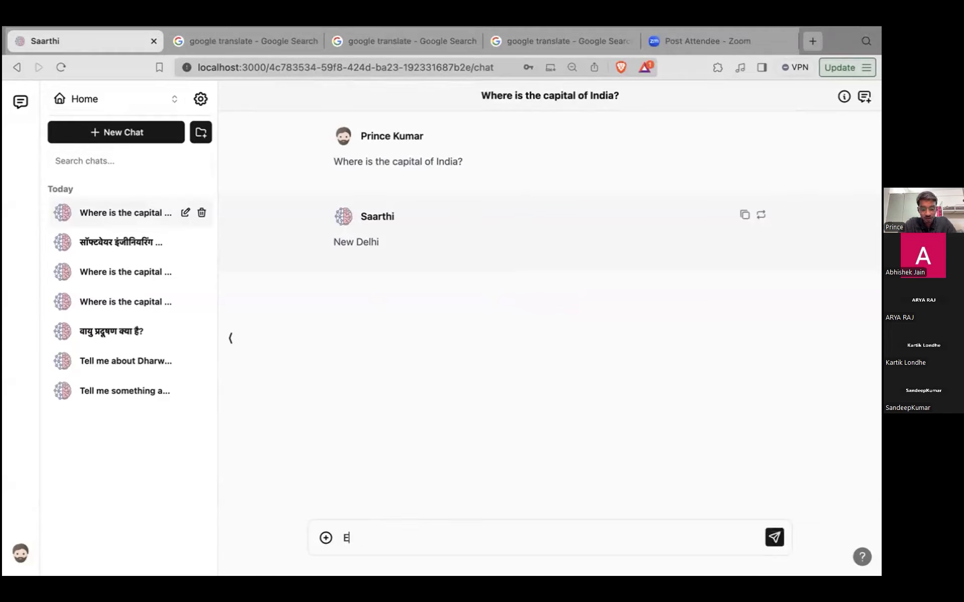
text(xplain)
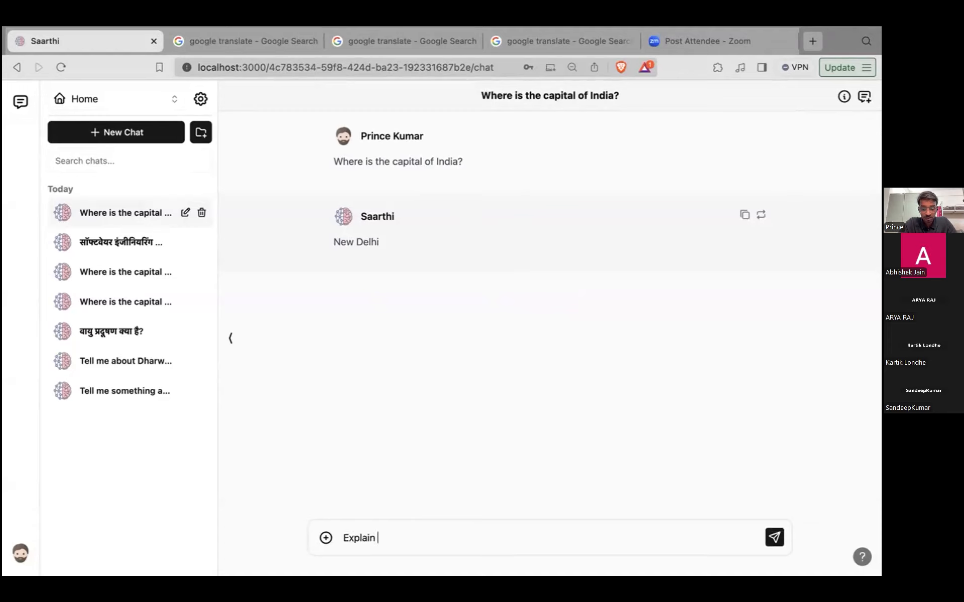
text(photosy)
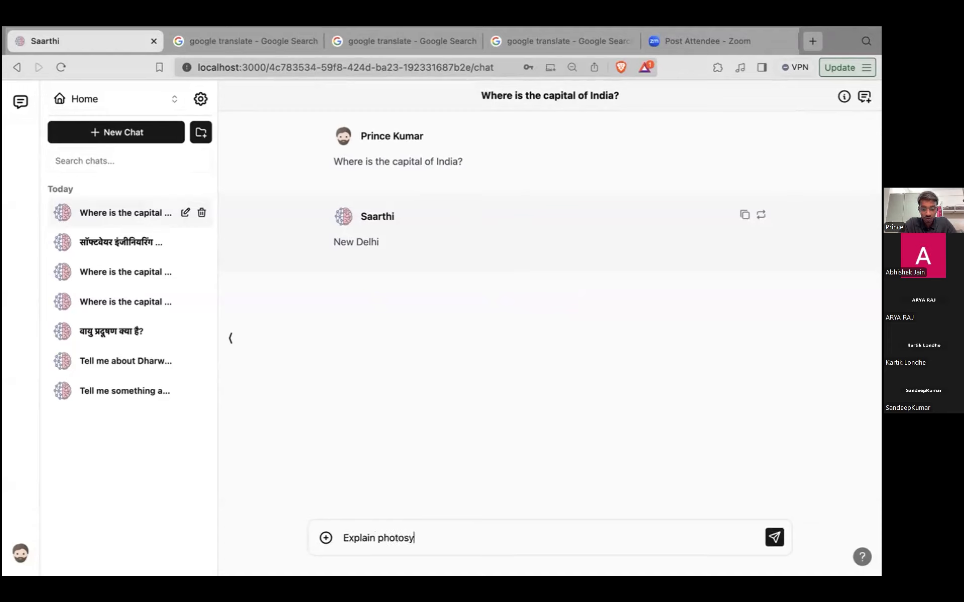
click(773, 537)
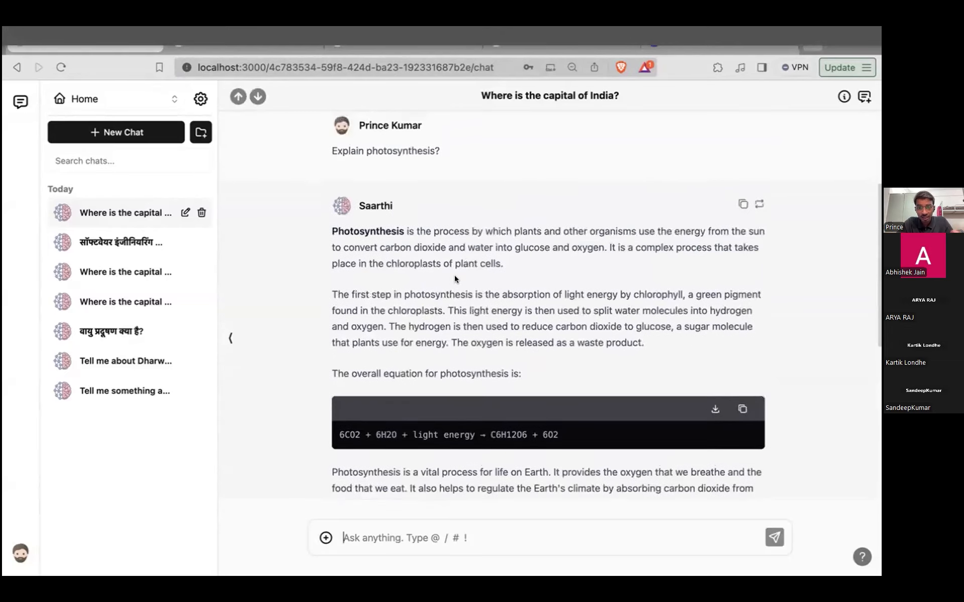
scroll(up, 3)
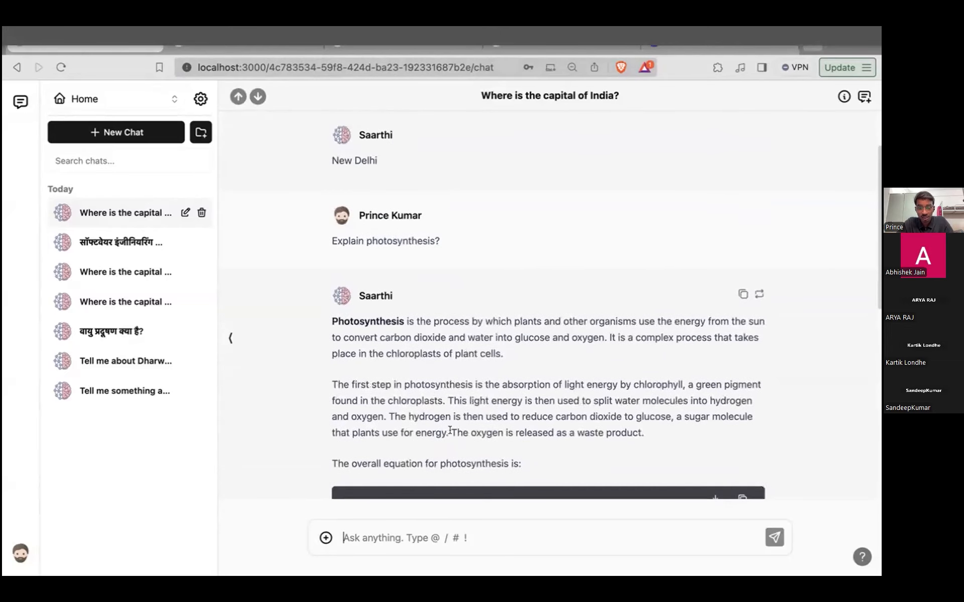
scroll(down, 3)
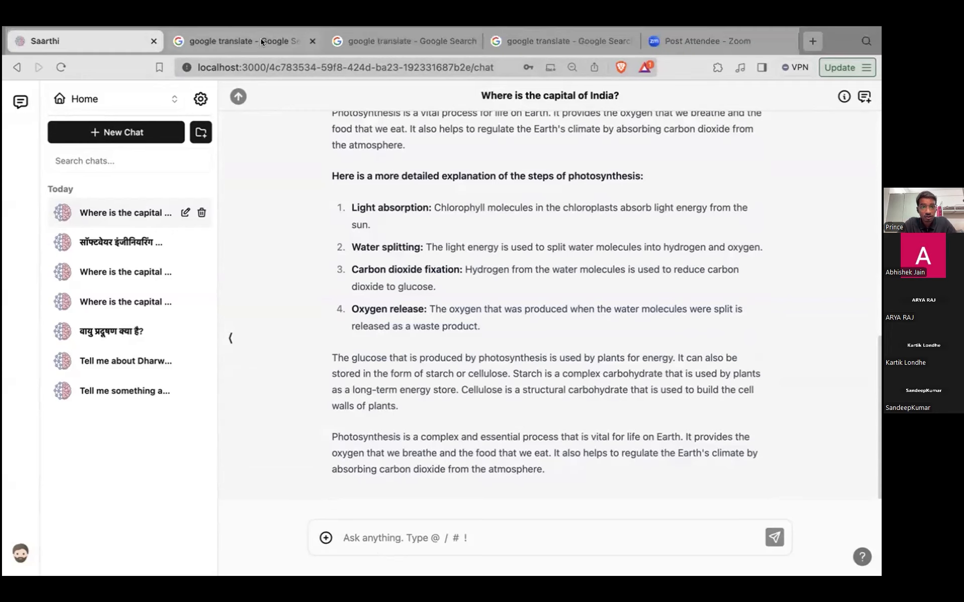
- Send the Hindi question 'सैटेलाइट क्या है?' in the same chat
click(243, 40)
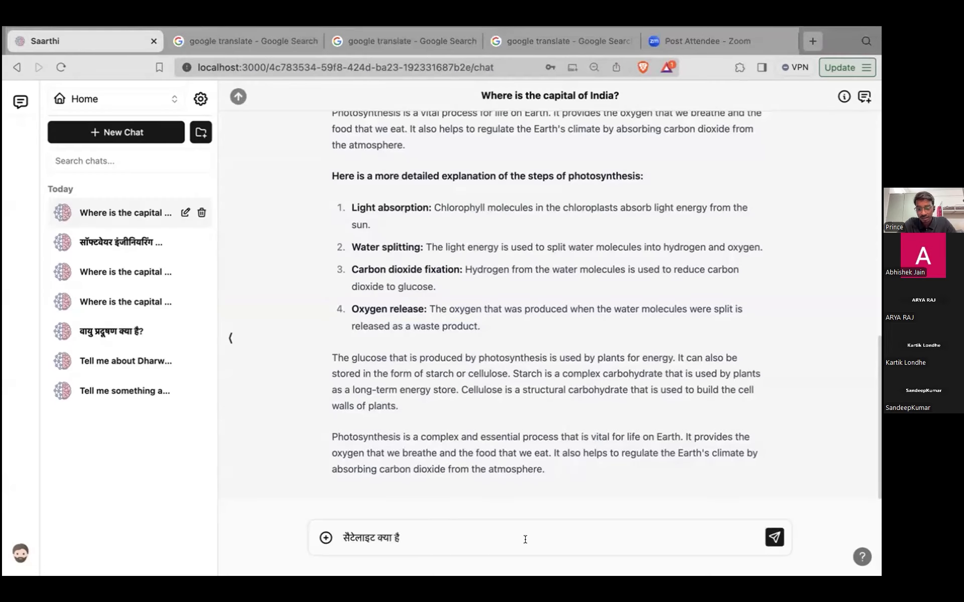
click(773, 537)
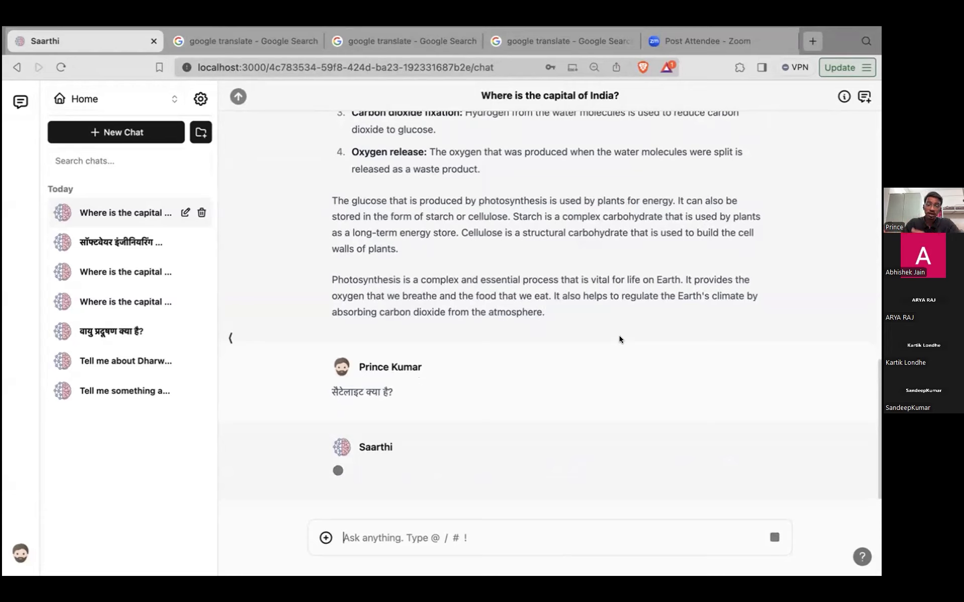
mouse_move(443, 441)
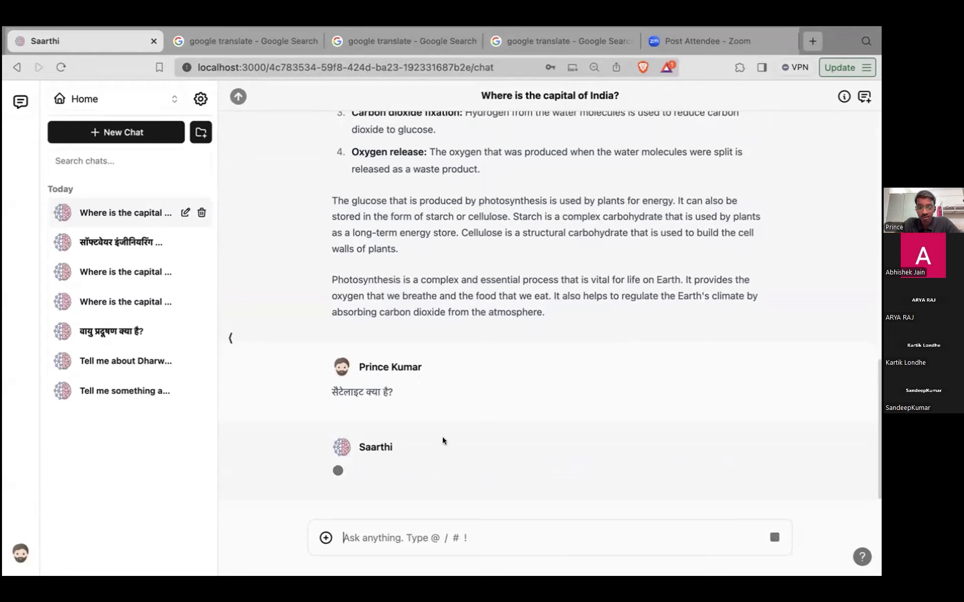
mouse_move(777, 129)
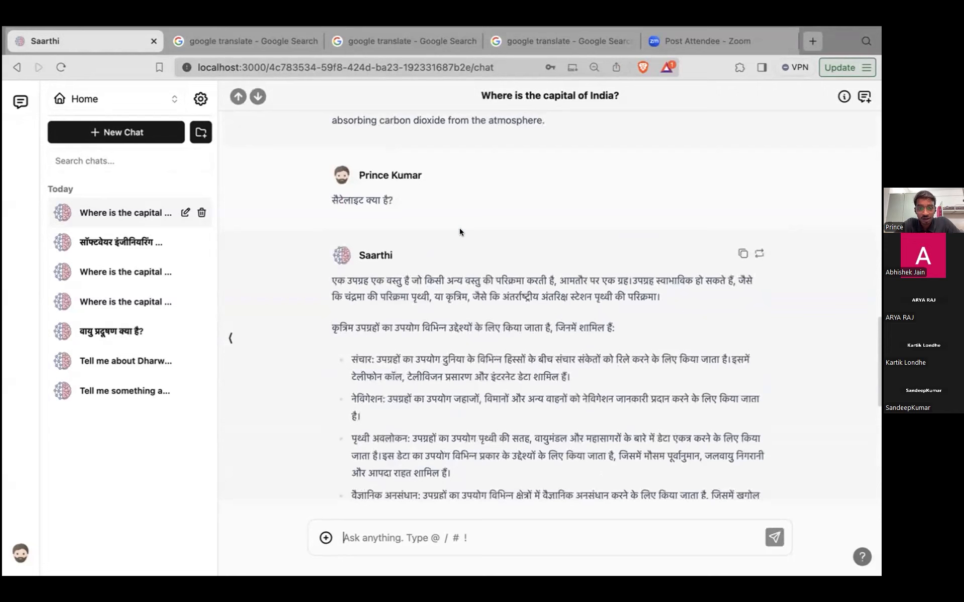
mouse_move(323, 301)
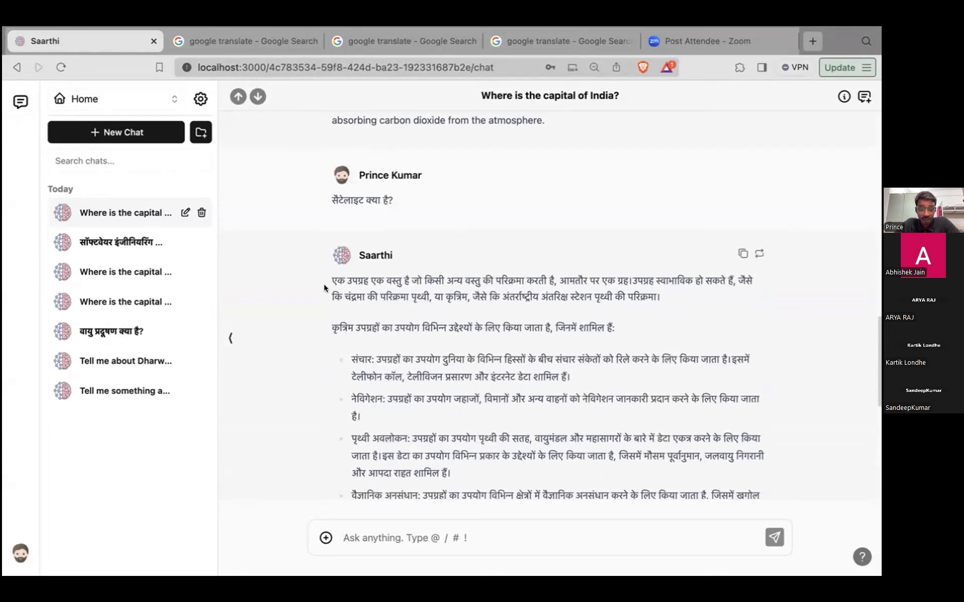
drag(330, 281, 450, 281)
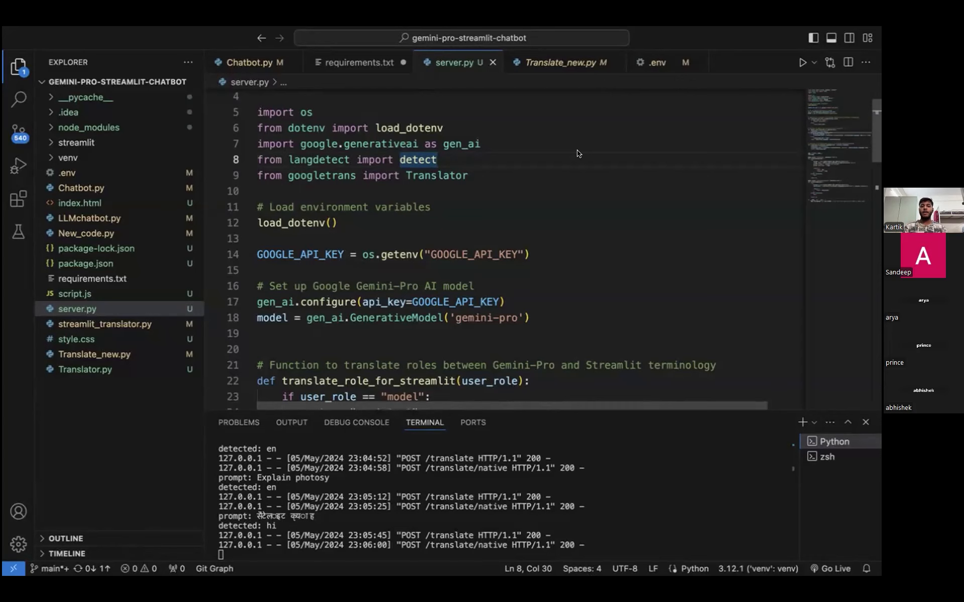
scroll(down, 3)
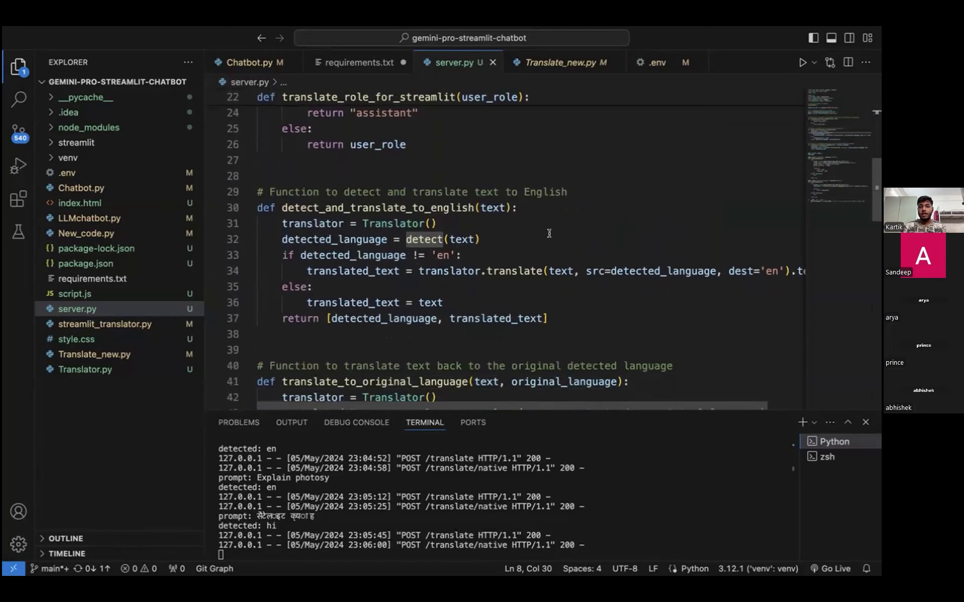
mouse_move(558, 241)
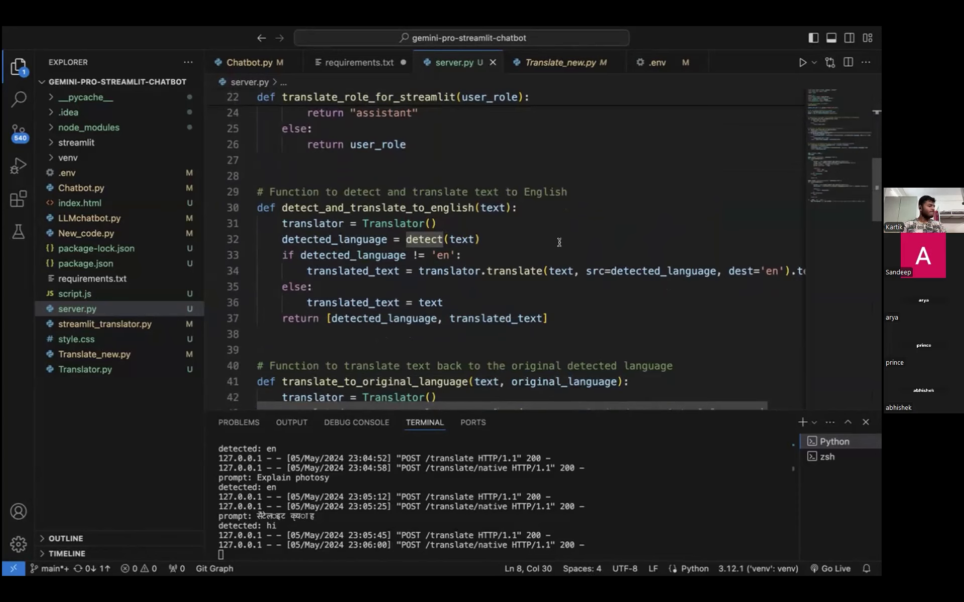
mouse_move(612, 220)
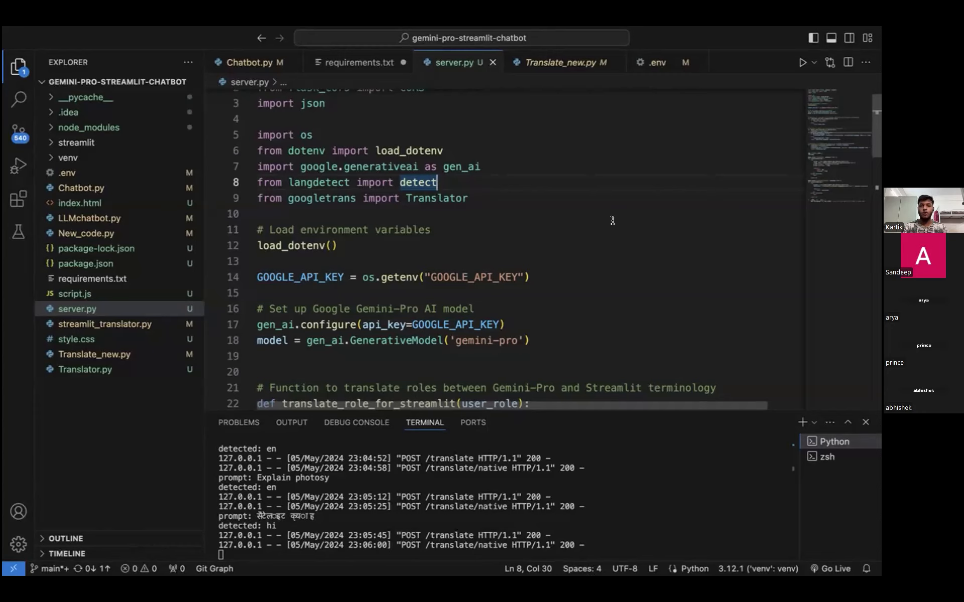
- Scroll server.py down through the translate-back function to the Flask /translate route
scroll(down, 3)
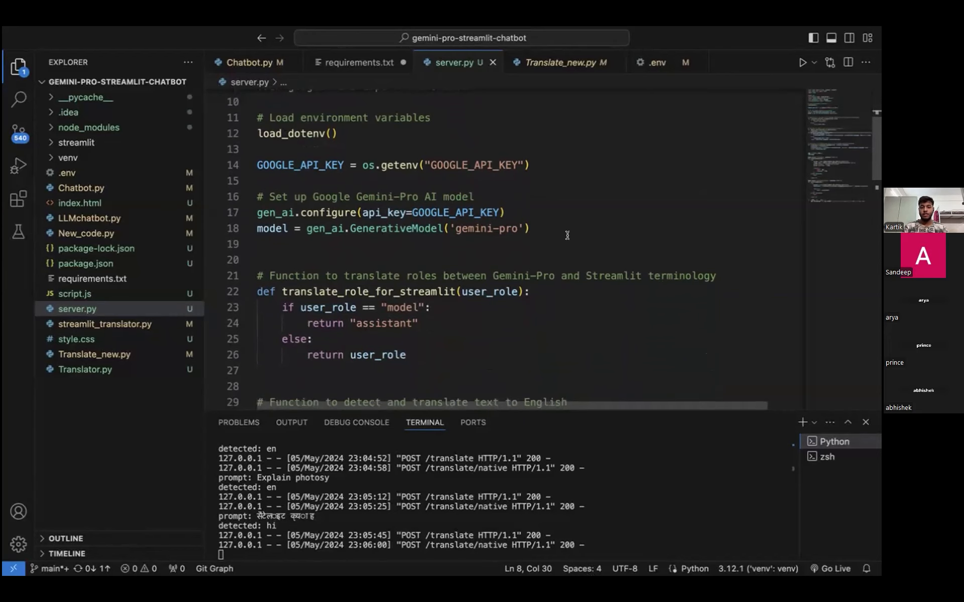
scroll(down, 3)
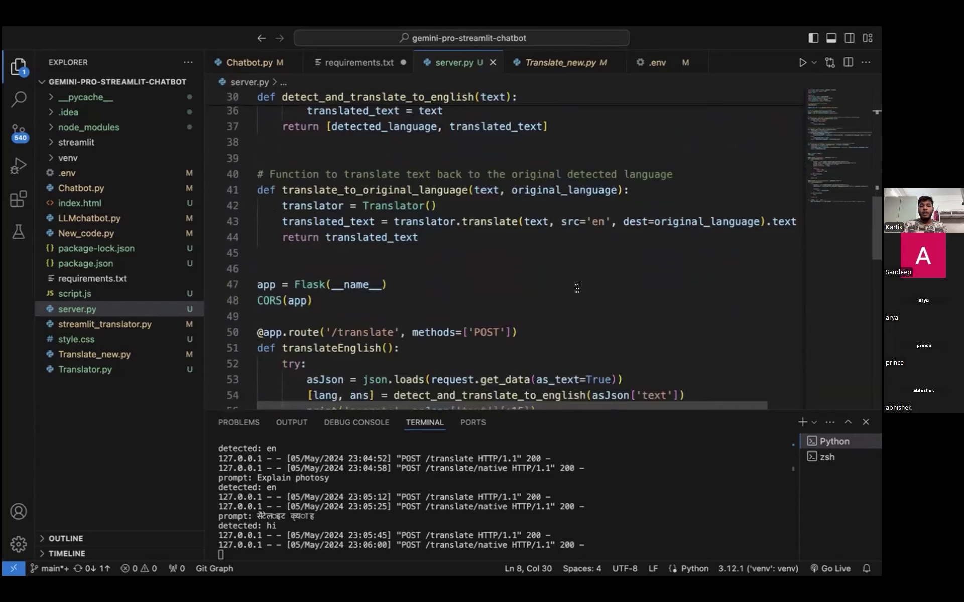
scroll(down, 3)
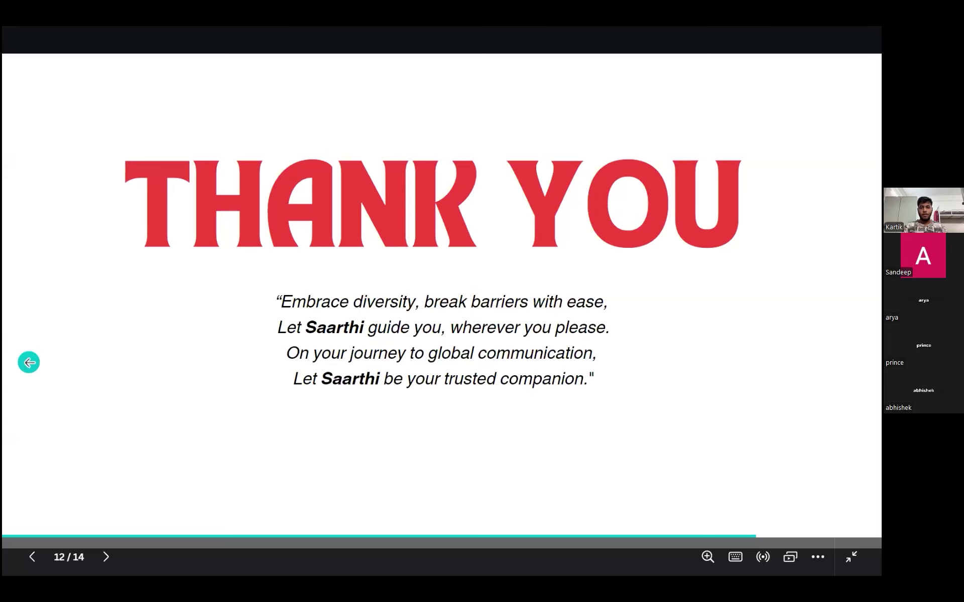
- Go back from the Thank You slide to the Working translation-flow diagram slide
click(28, 362)
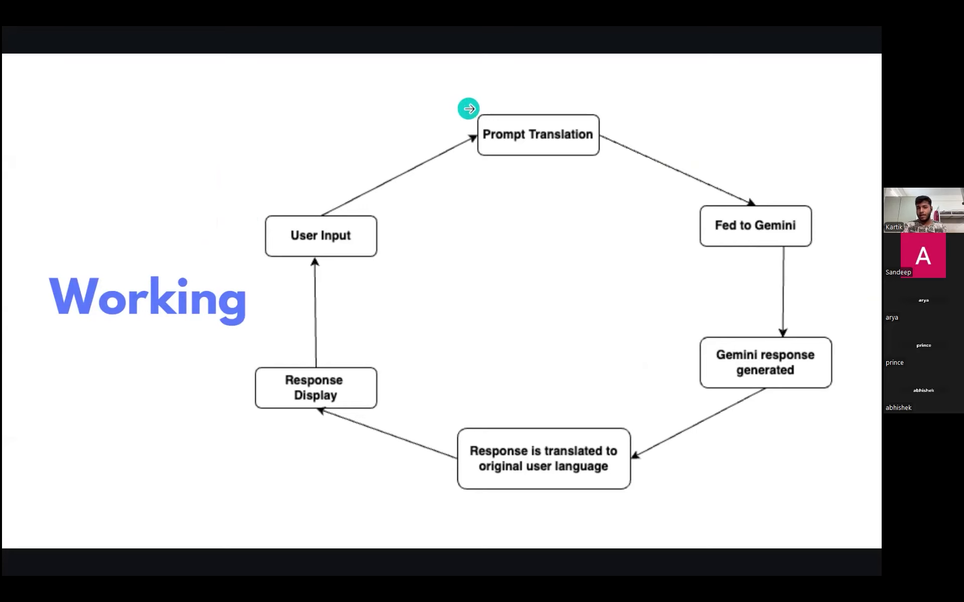
mouse_move(599, 71)
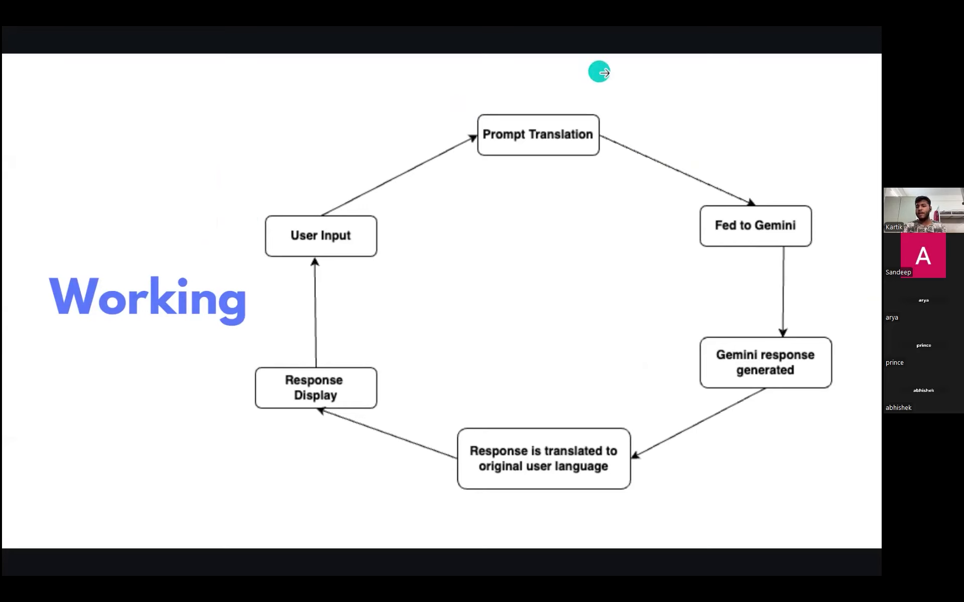
mouse_move(727, 187)
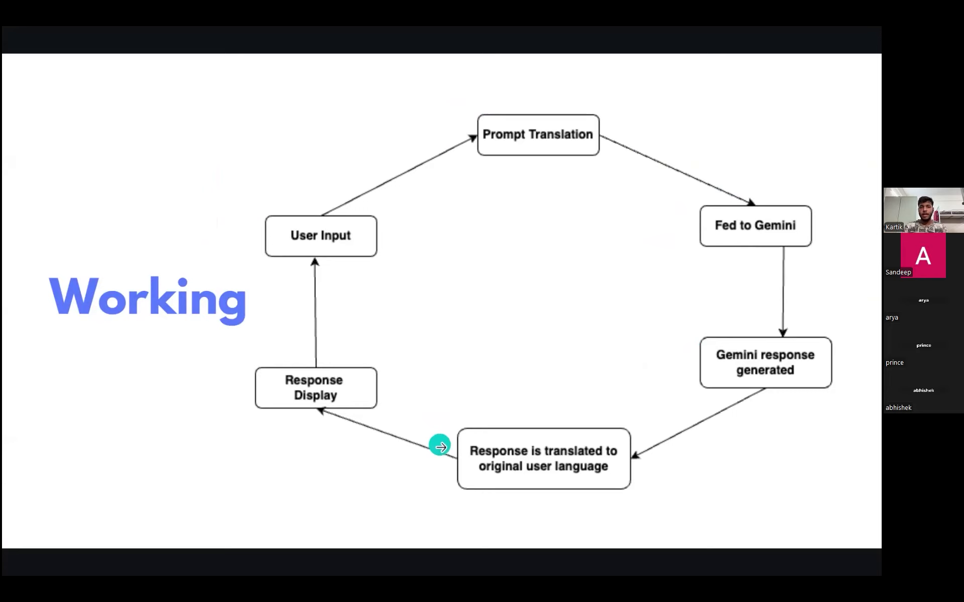
mouse_move(392, 455)
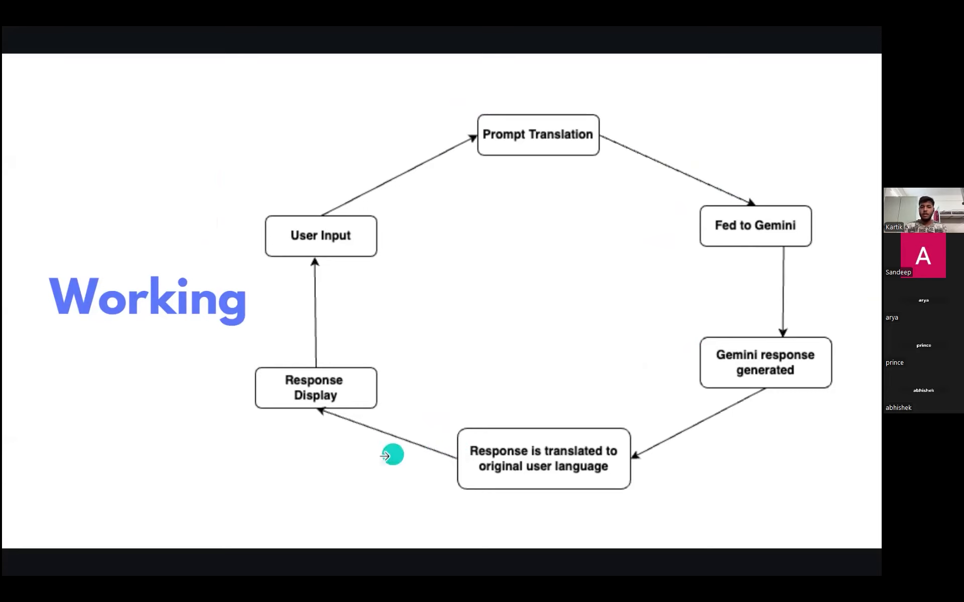
mouse_move(241, 383)
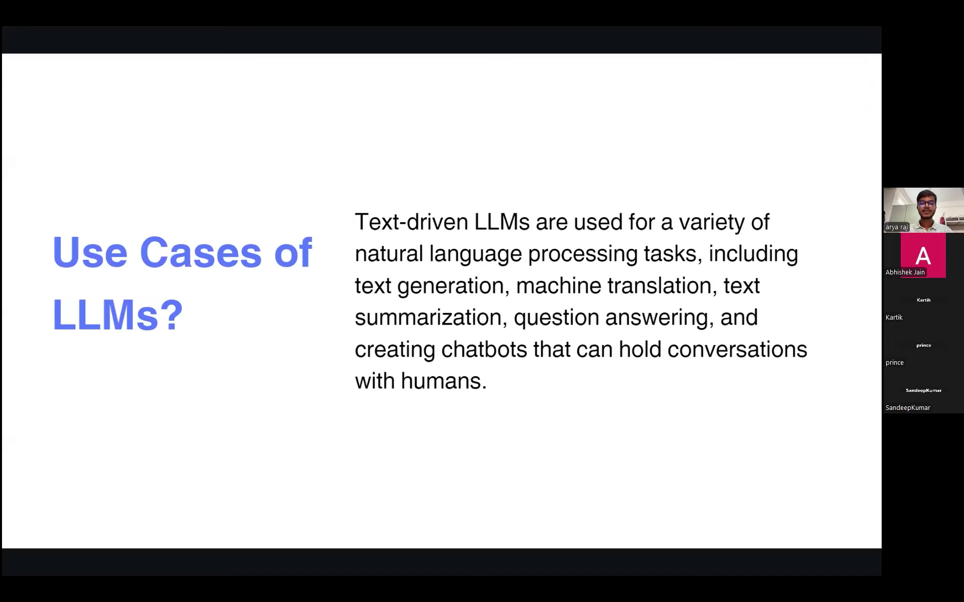
- Advance past the Use Cases of LLMs slide to the LLM parameter-count chart
click(783, 306)
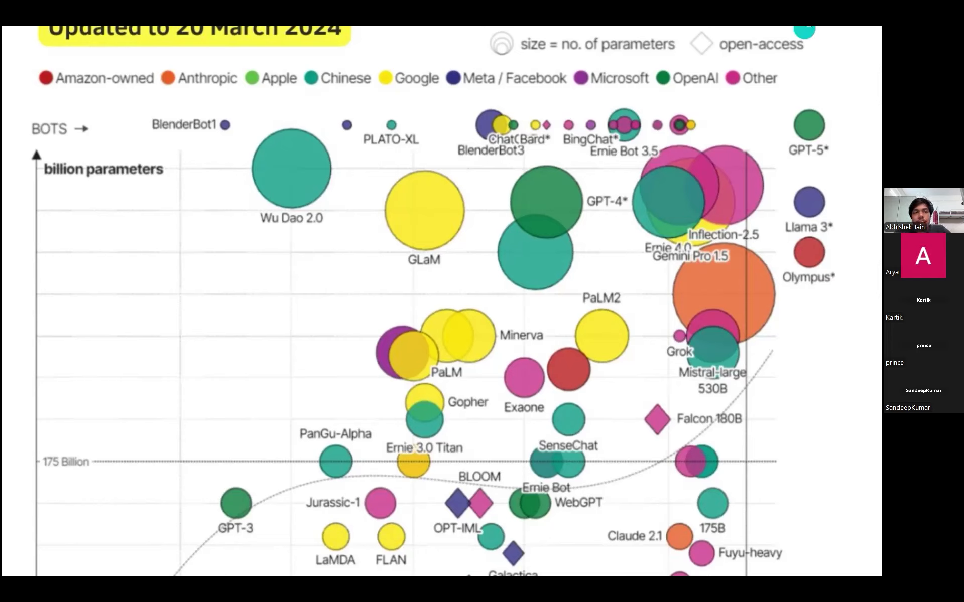
mouse_move(769, 234)
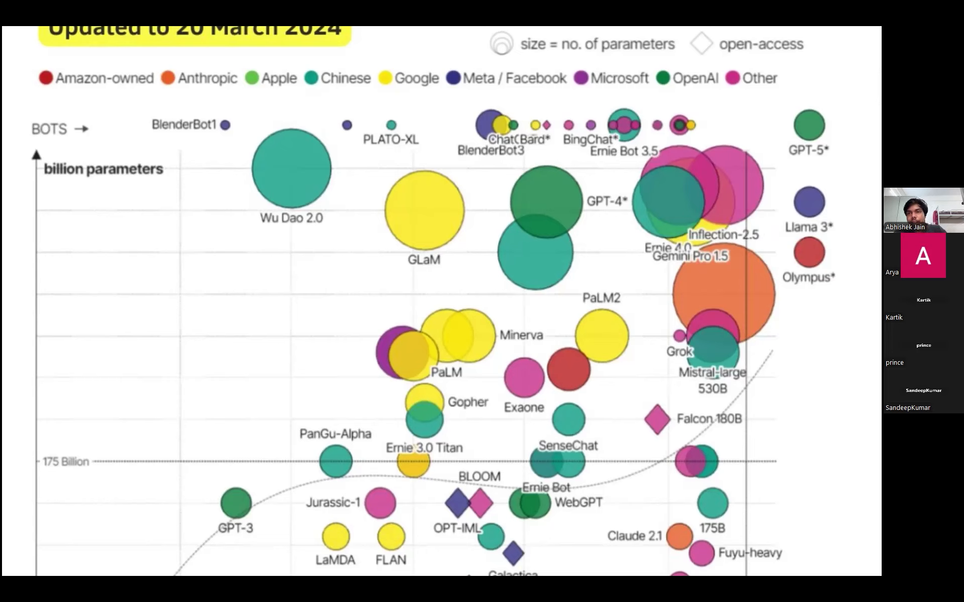
mouse_move(704, 266)
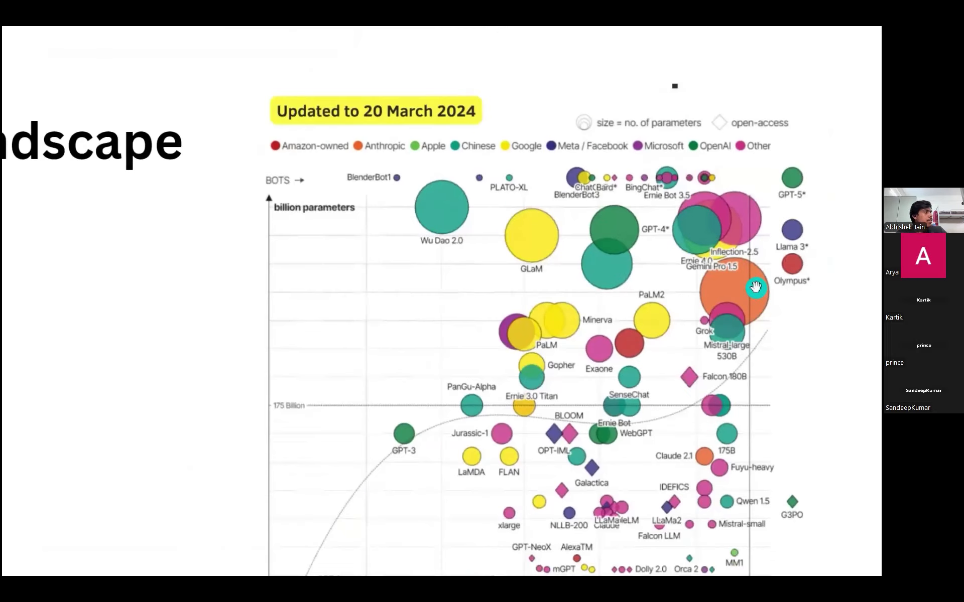
mouse_move(878, 301)
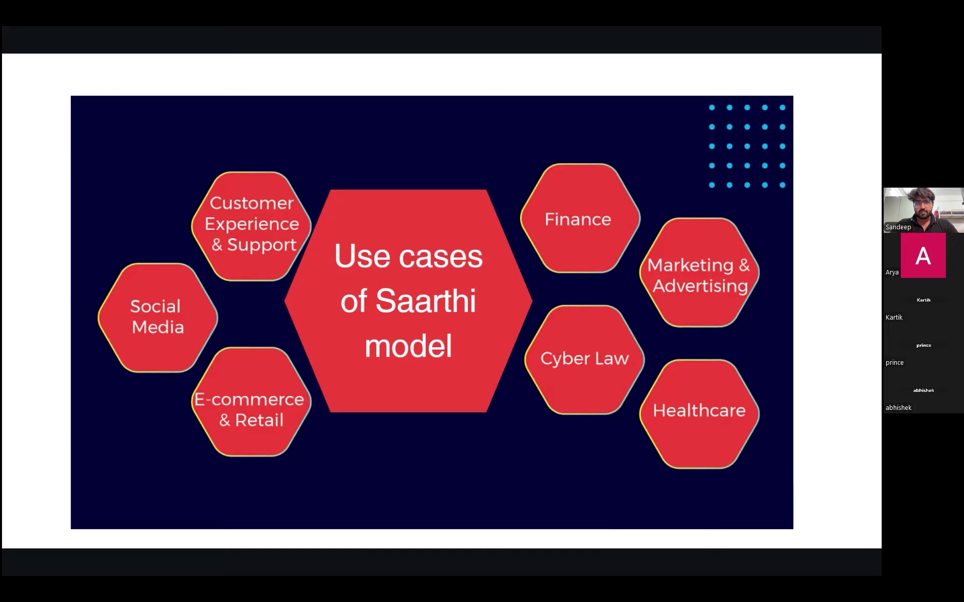
mouse_move(762, 366)
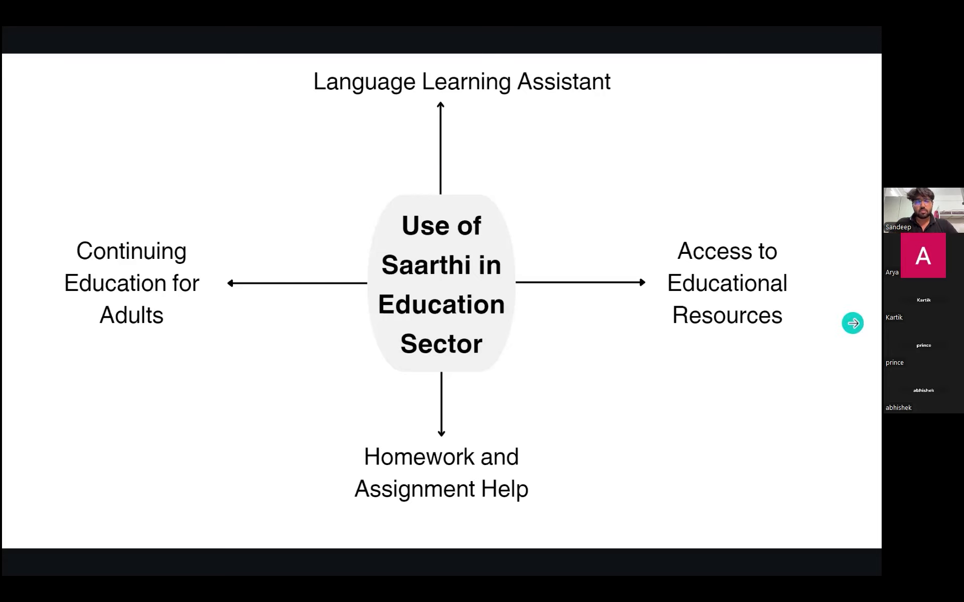
- Advance from the education-sector slide to the Future Developments and Roadmap slide
click(852, 323)
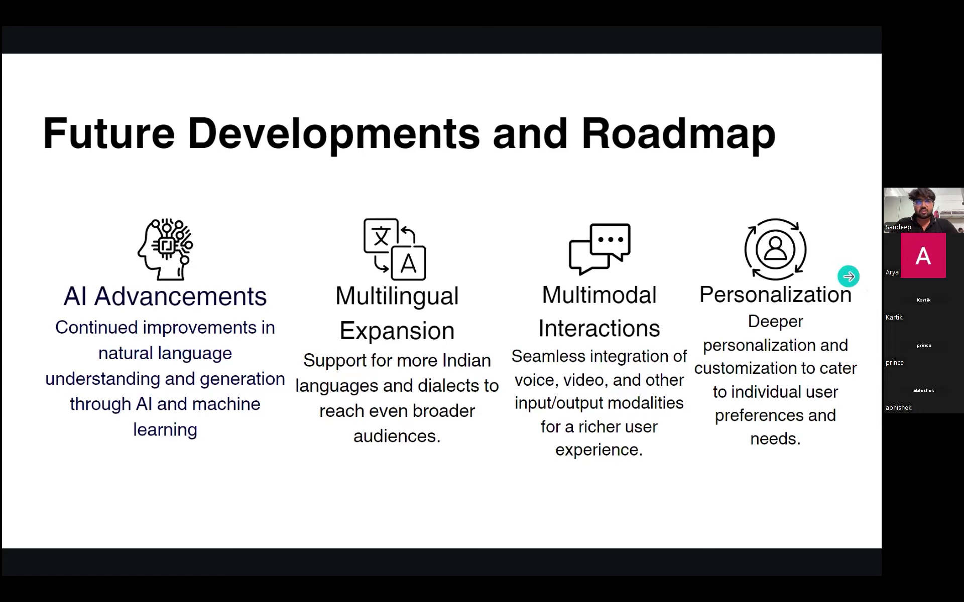
- Advance from the roadmap slide to the closing Thank You slide
click(849, 277)
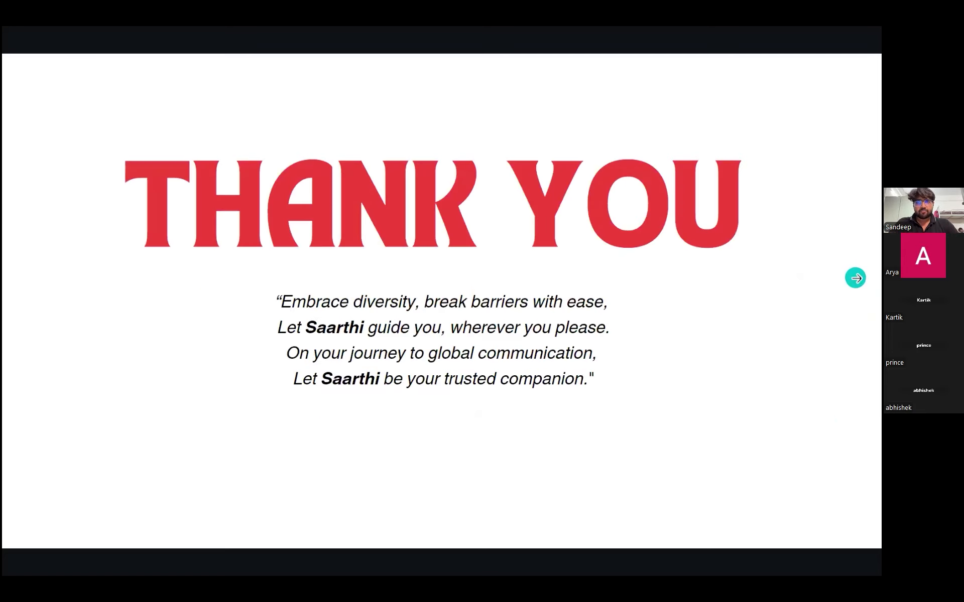